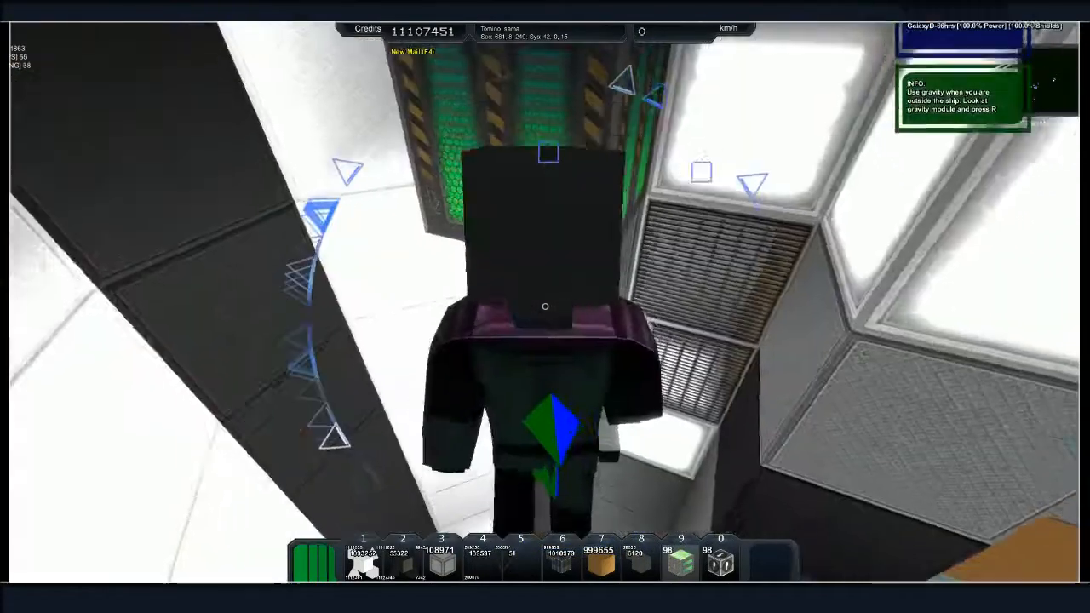
- Climb the astronaut up the narrow white access shaft into the blue-floored corridor
{"action": "key", "text": "r"}
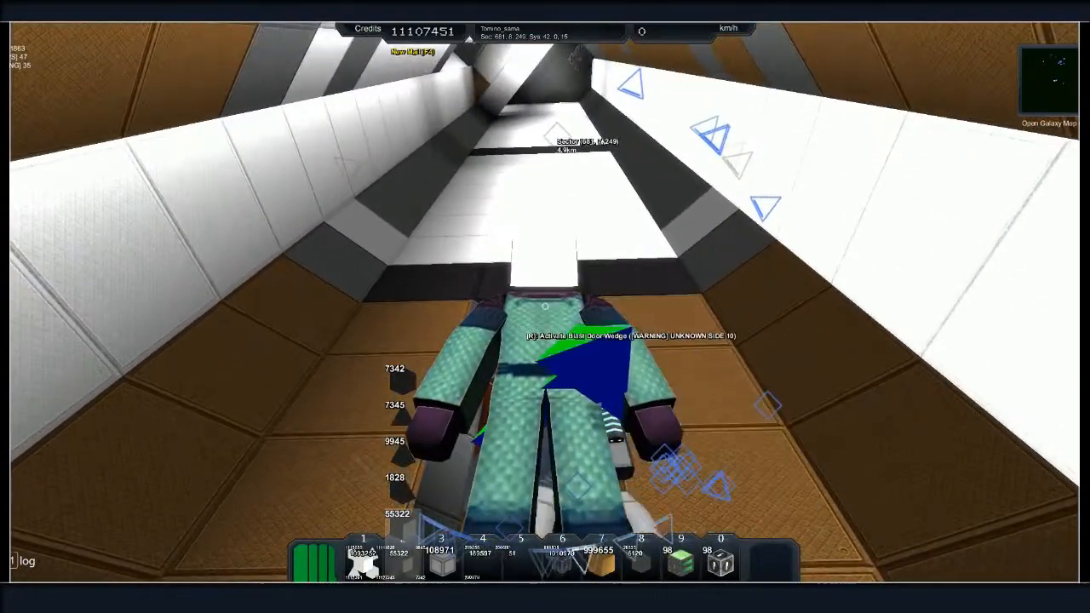
{"action": "key", "text": "r"}
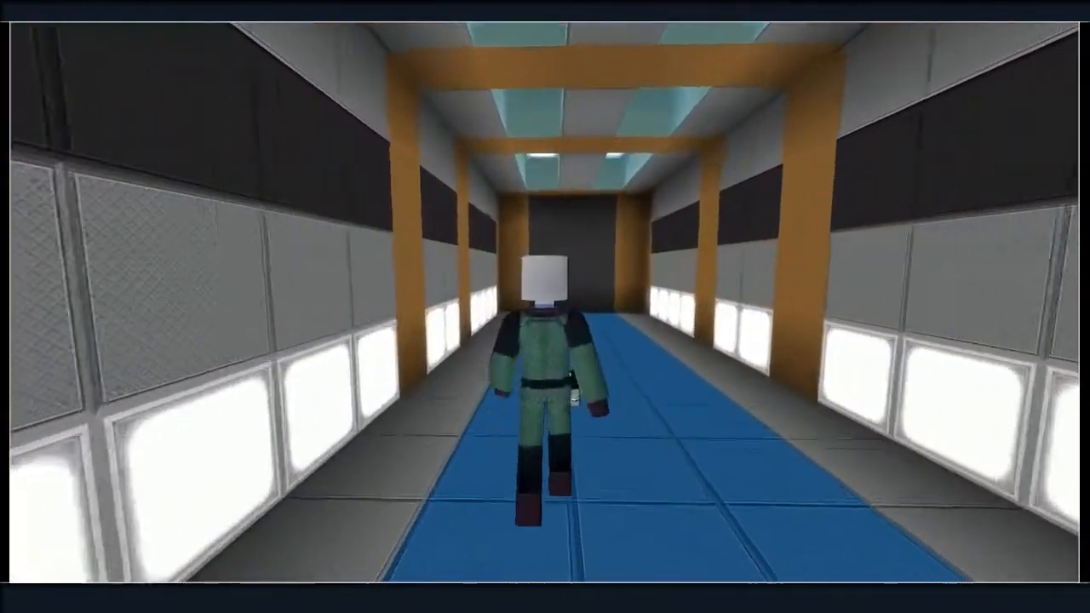
- Walk the full length of the blue-floored corridor to the activatable door at its end
{"action": "key", "text": "w"}
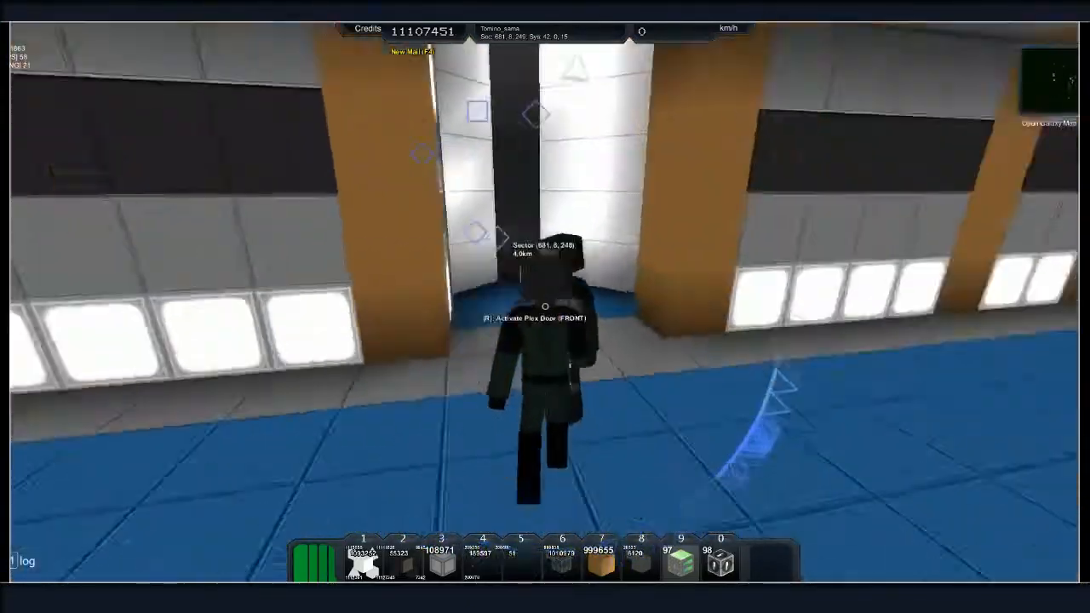
- Reach the Plex Door, then face back down the long corridor toward its far end
{"action": "key", "text": "w"}
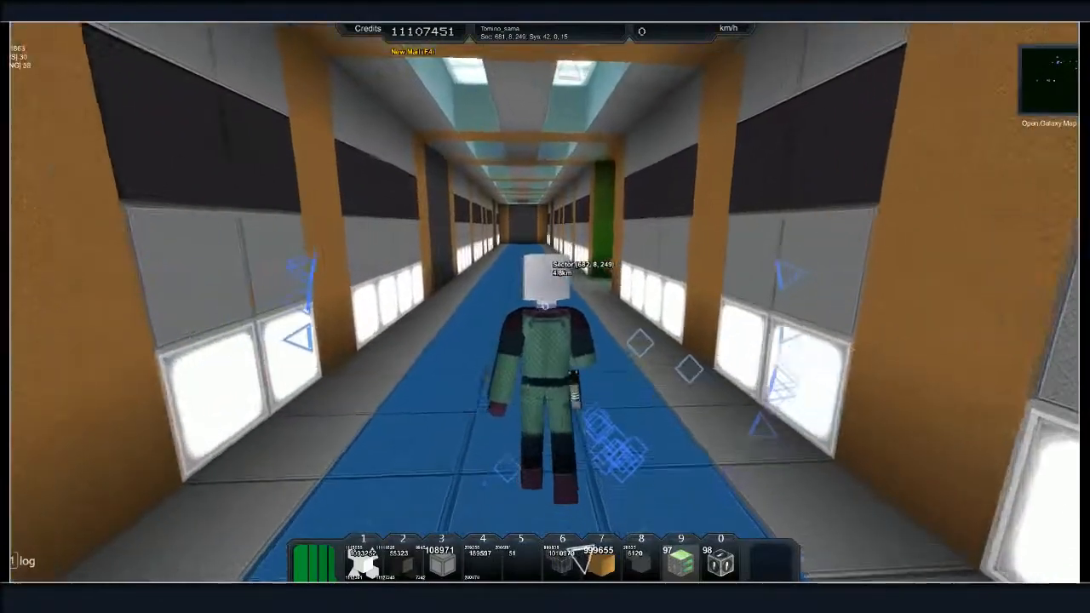